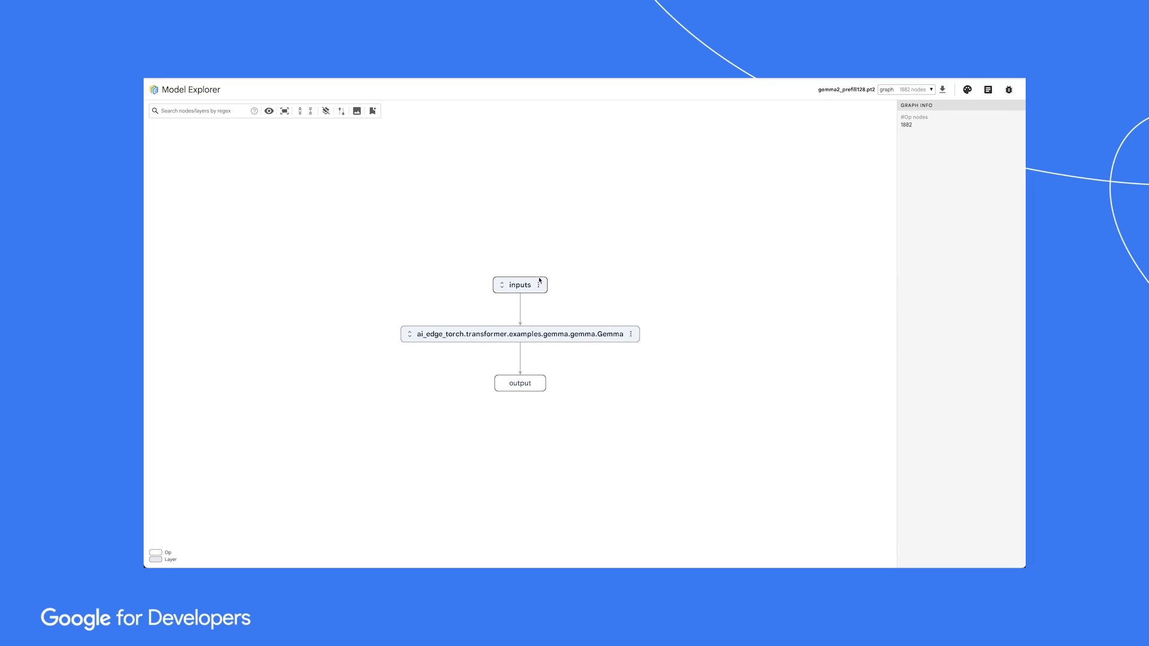
# Step: Expand the top-level ai_edge_torch Gemma layer to reveal its stacked transformer blocks
pyautogui.click(521, 334)
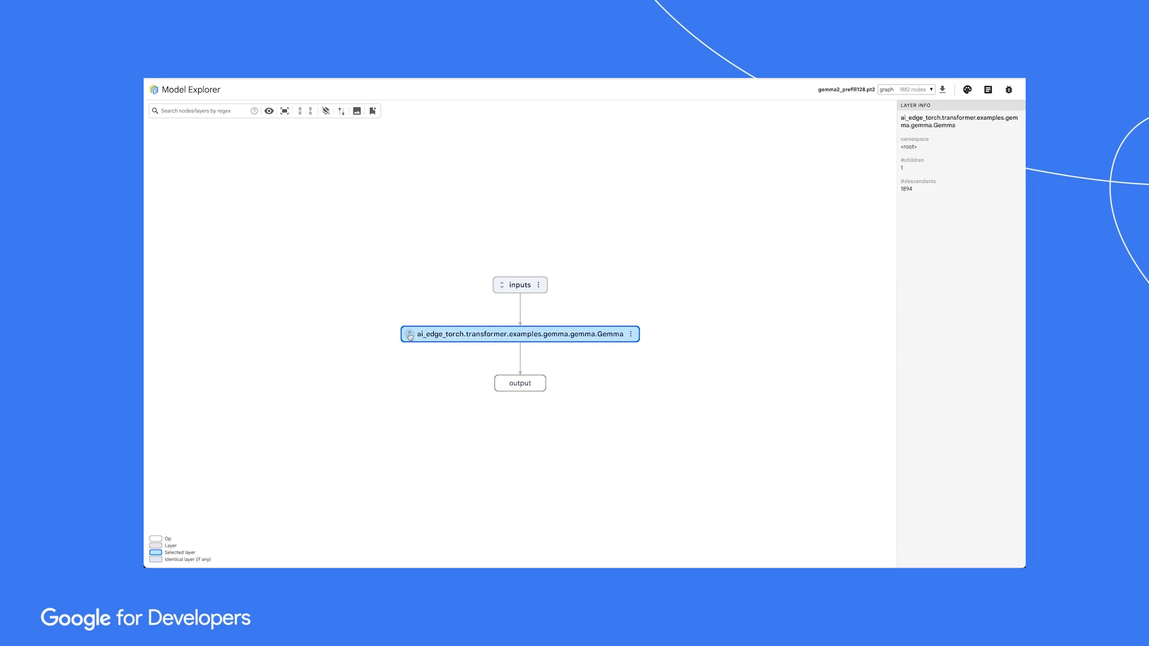
pyautogui.doubleClick(518, 334)
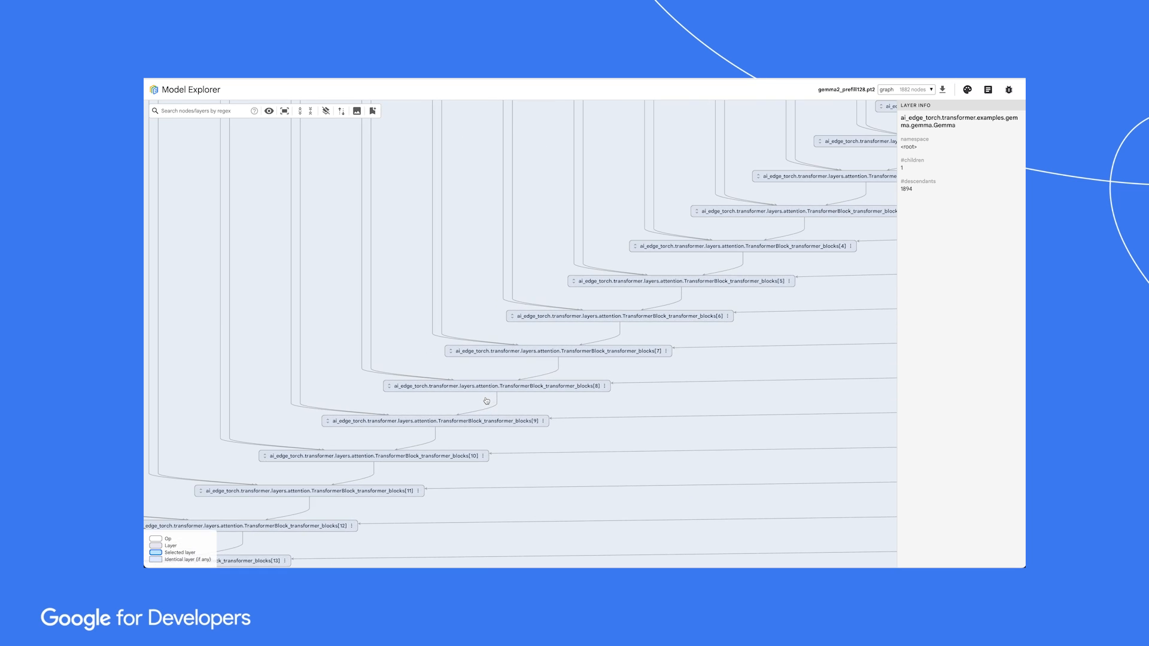
# Step: Expand block 4's CausalSelfAttention layer and search the graph for 'transpose'
pyautogui.scroll(3)
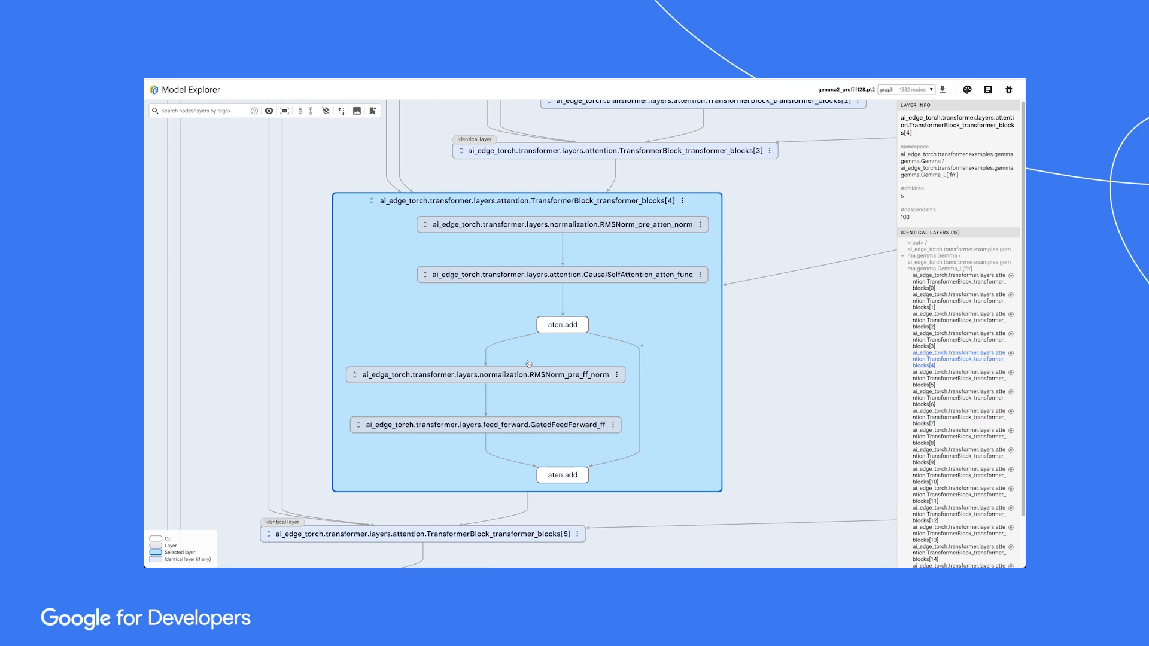
pyautogui.click(563, 324)
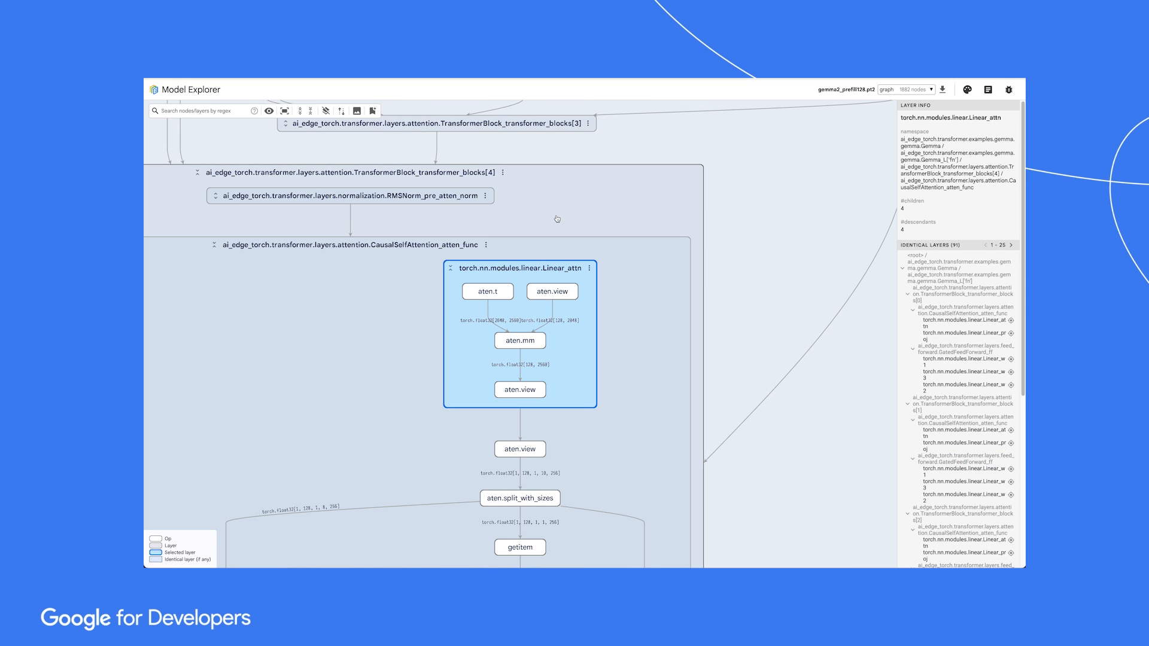
pyautogui.write('transp')
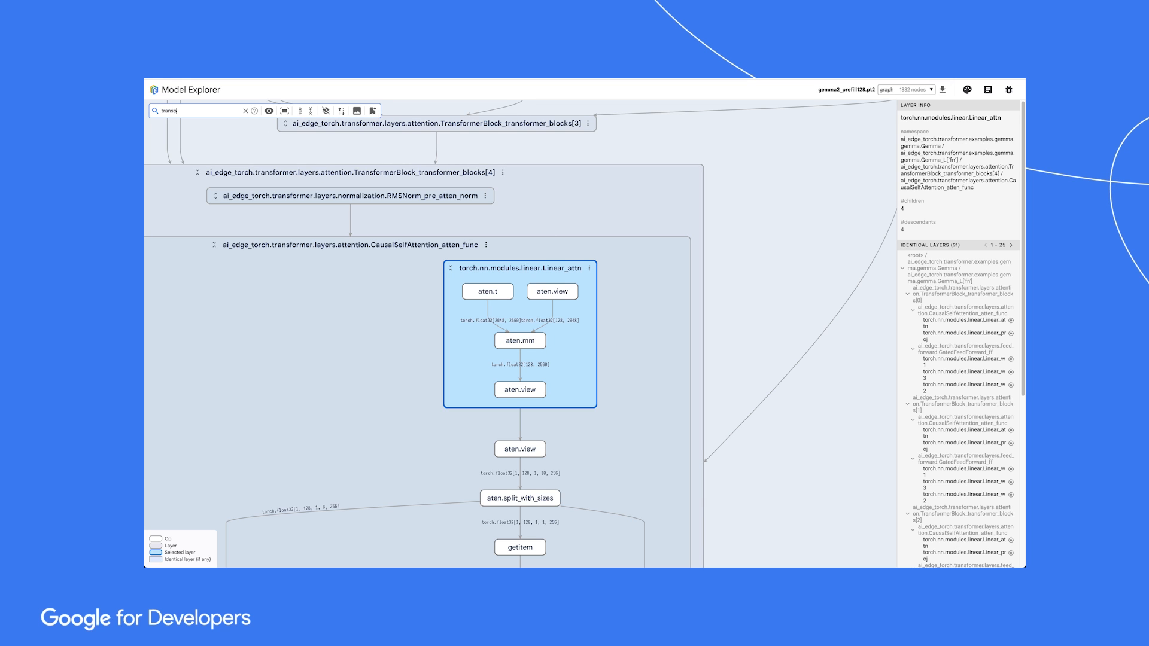
pyautogui.write('ranspose')
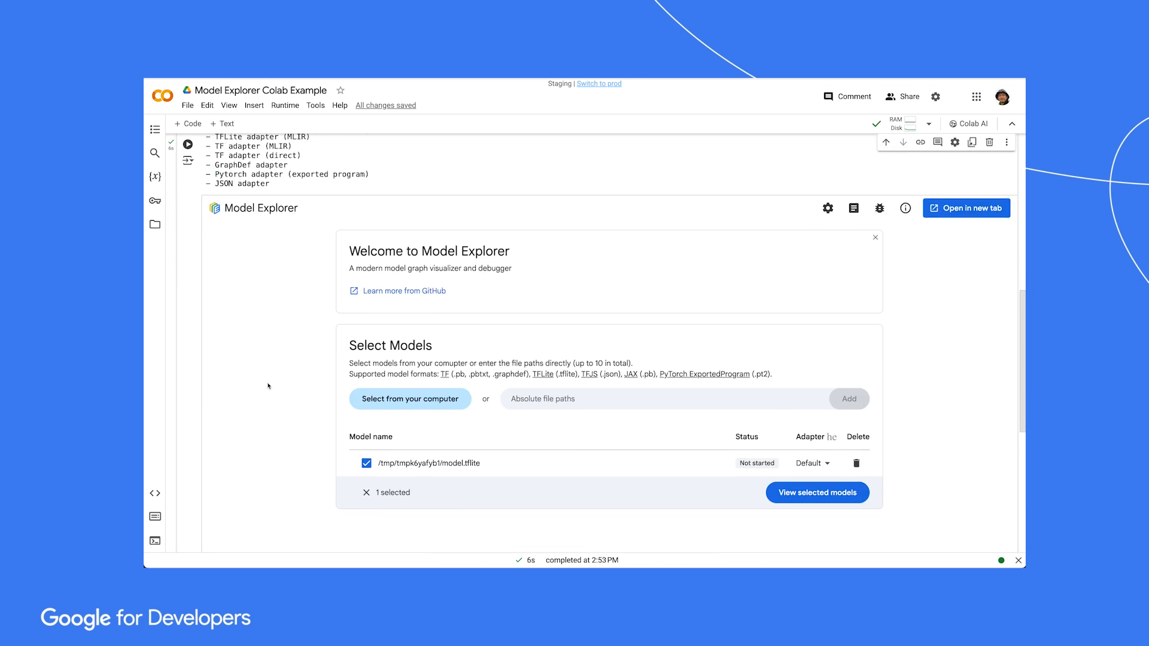
# Step: Load model.tflite's graph via 'View selected models' in the embedded Model Explorer
pyautogui.click(816, 492)
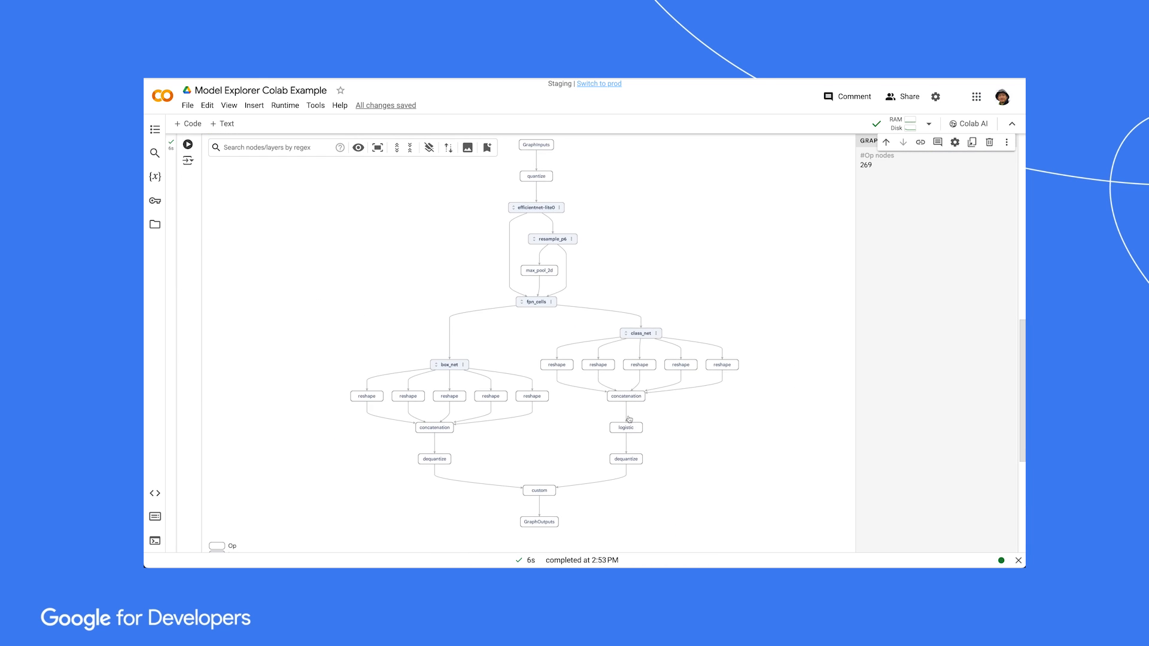
pyautogui.click(537, 302)
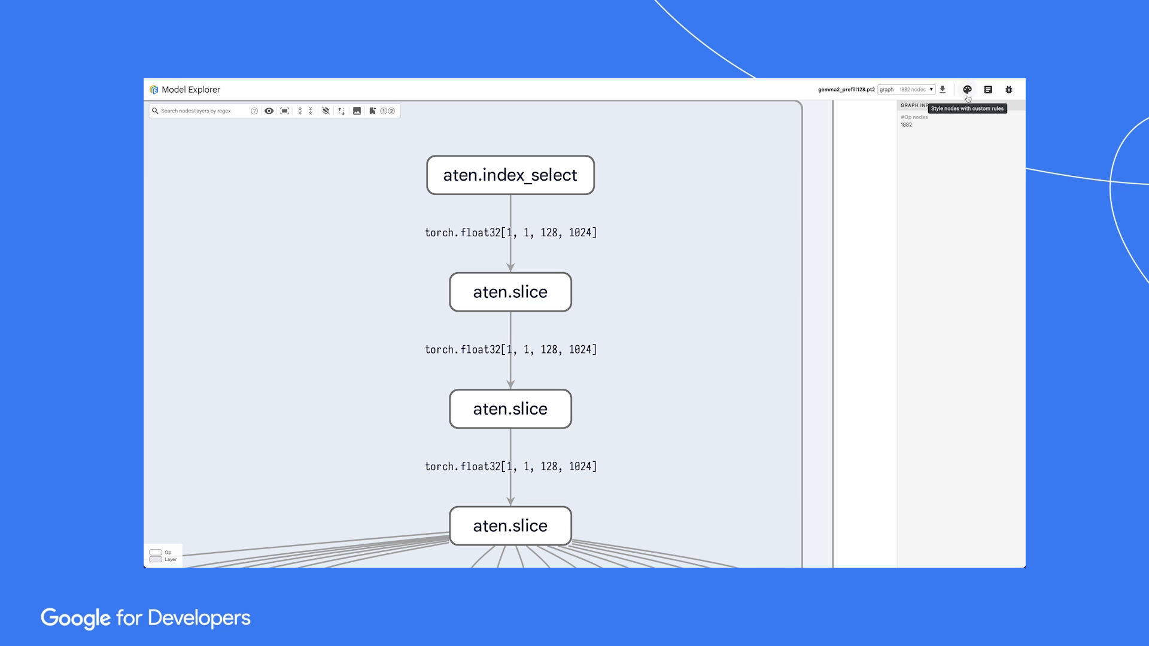
# Step: Create a Node styler rule for aten.slice ops with background colour enabled
pyautogui.click(967, 90)
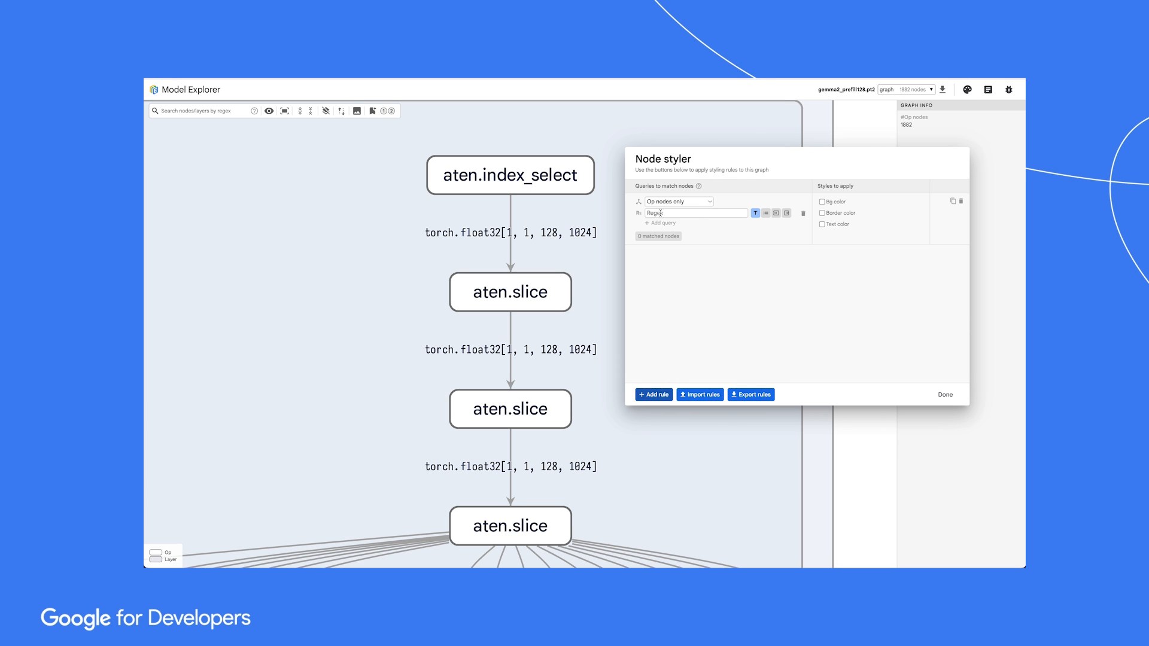
pyautogui.click(821, 201)
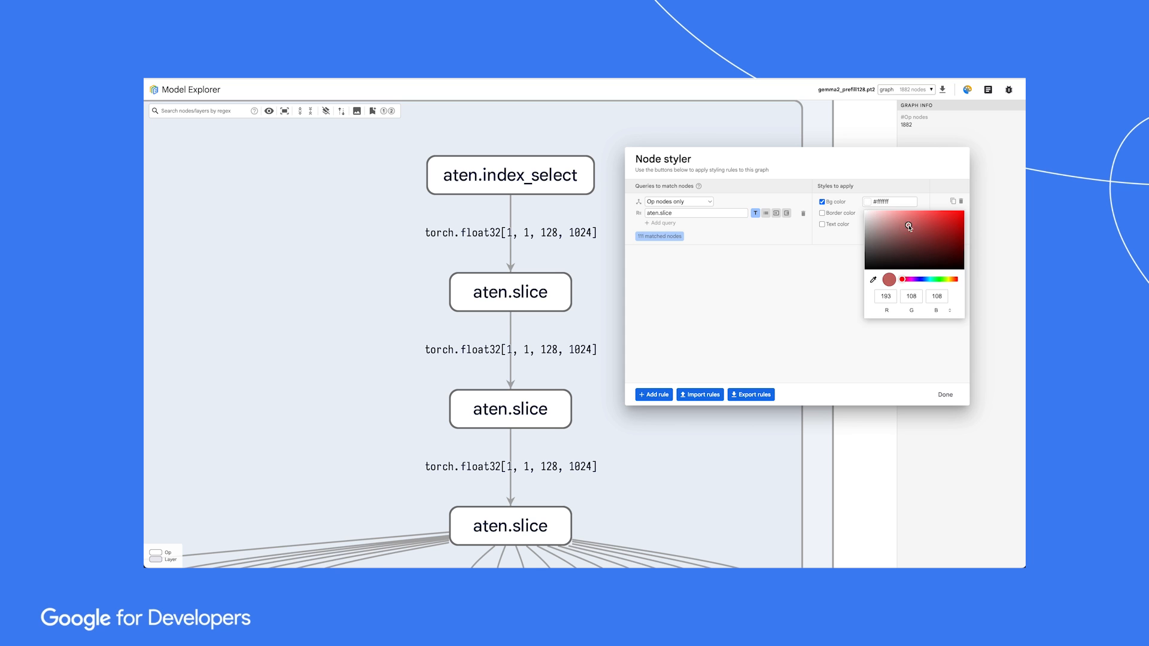